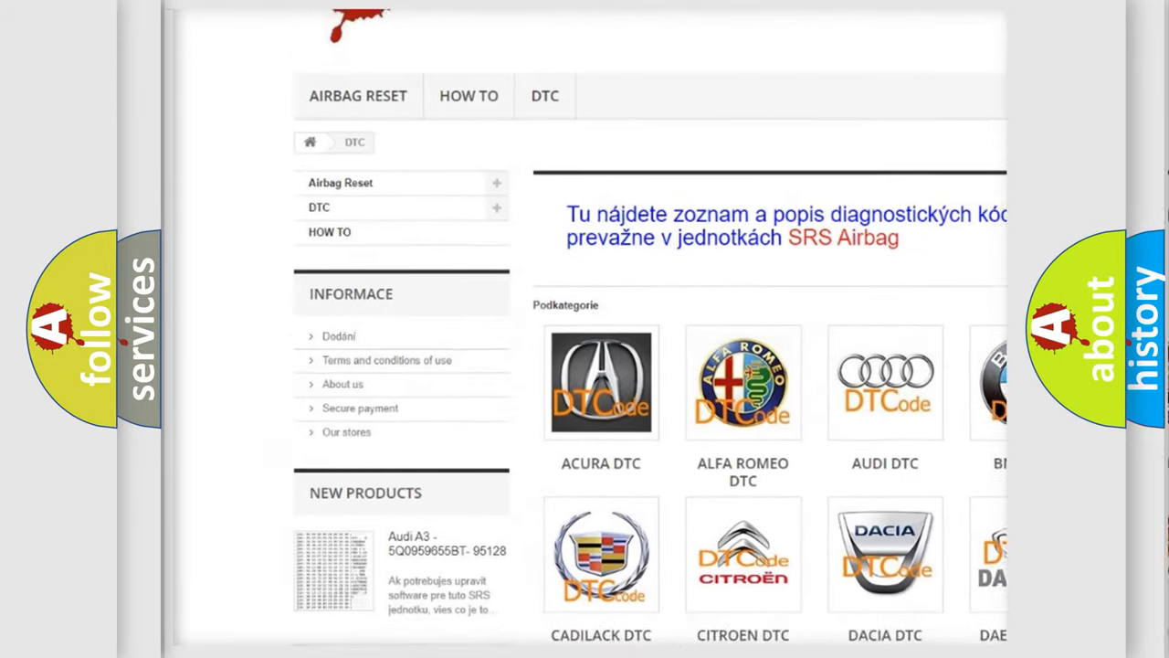
scroll(down, 3)
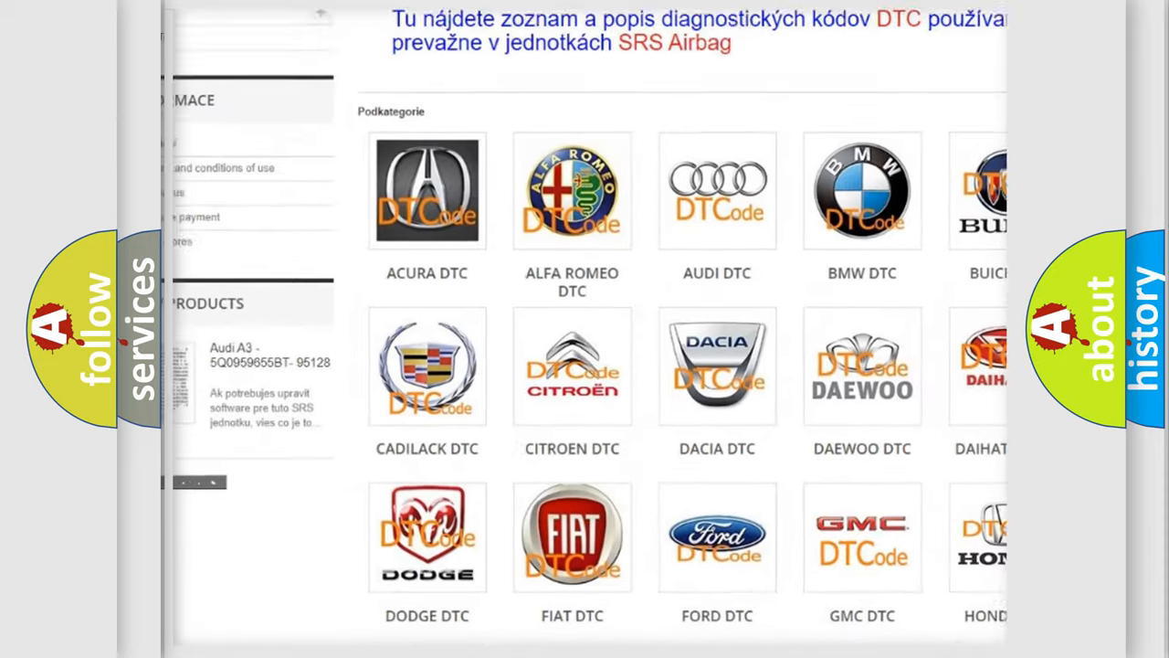
scroll(down, 3)
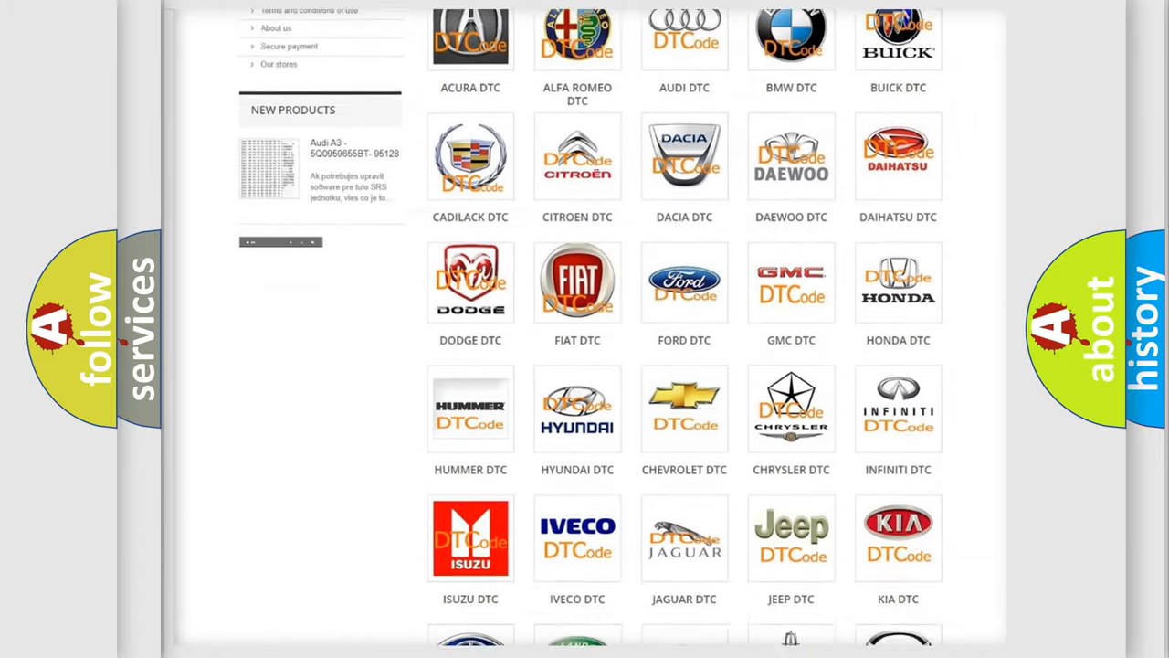
scroll(down, 3)
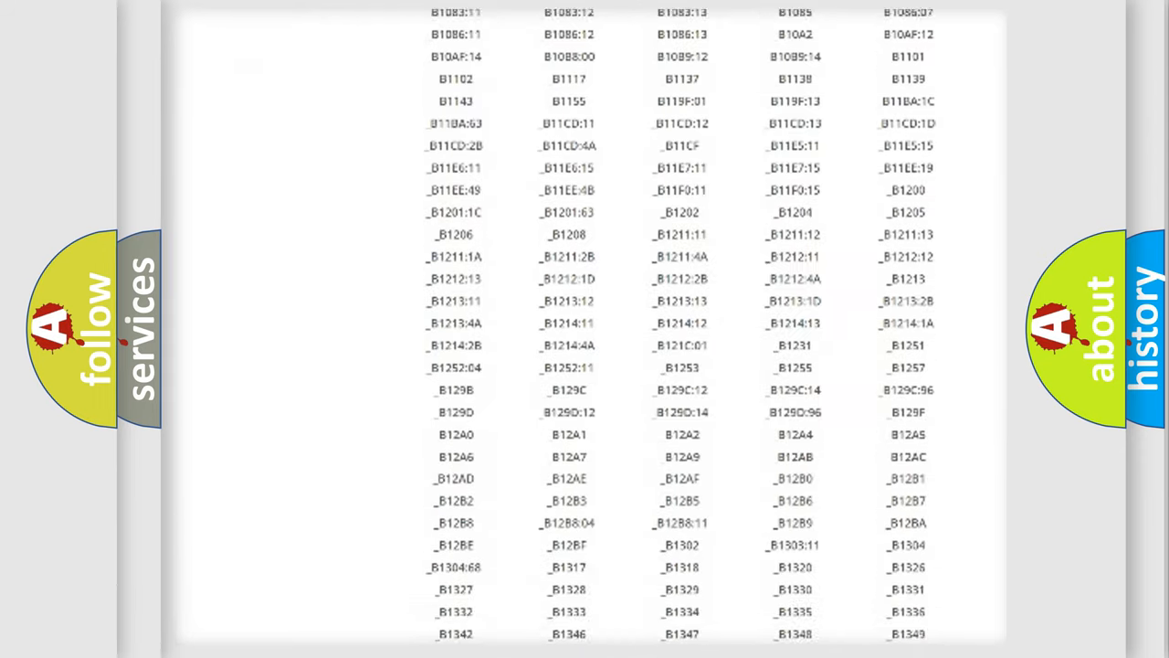
scroll(down, 3)
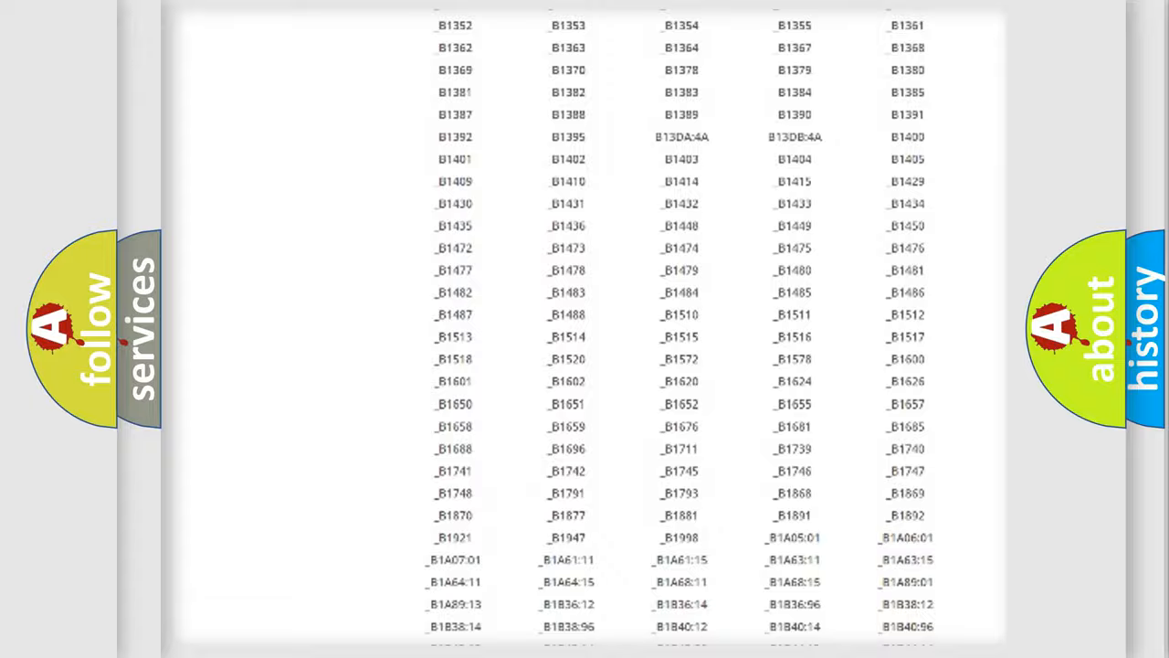
scroll(up, 3)
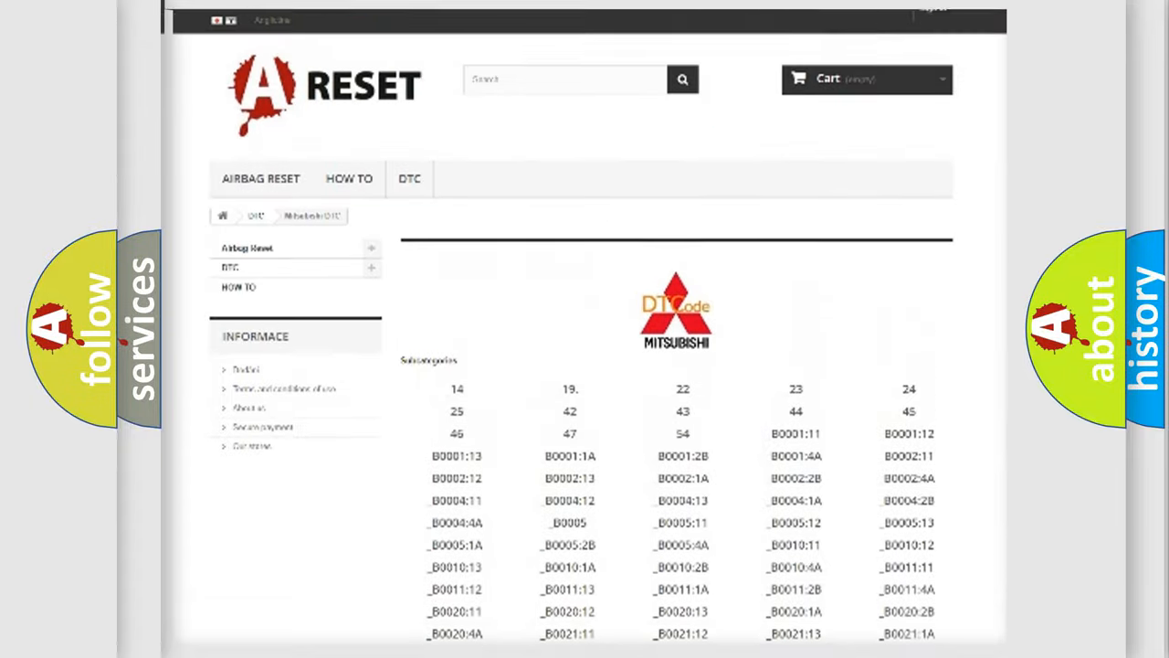